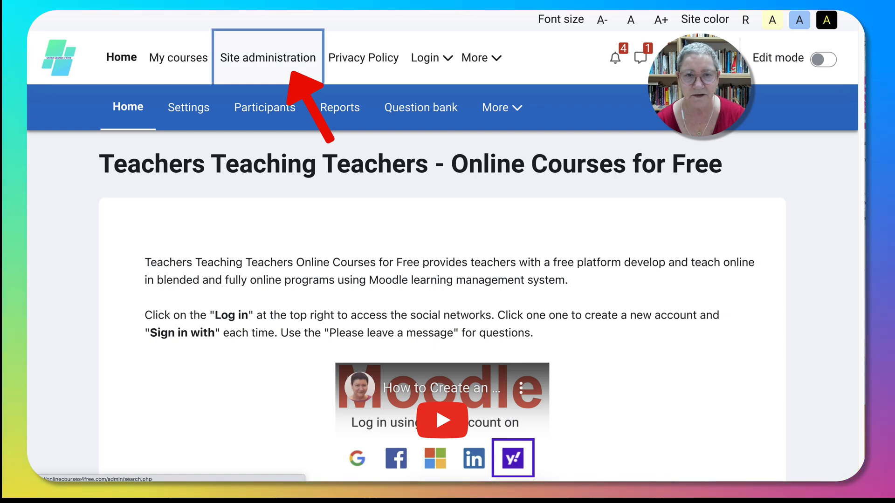
# Go to Site administration and show its Courses section
pyautogui.click(267, 57)
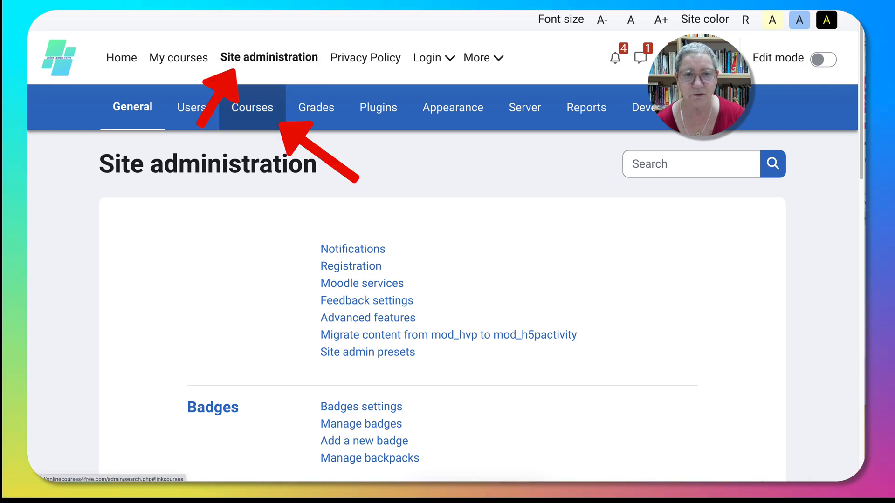
pyautogui.click(252, 107)
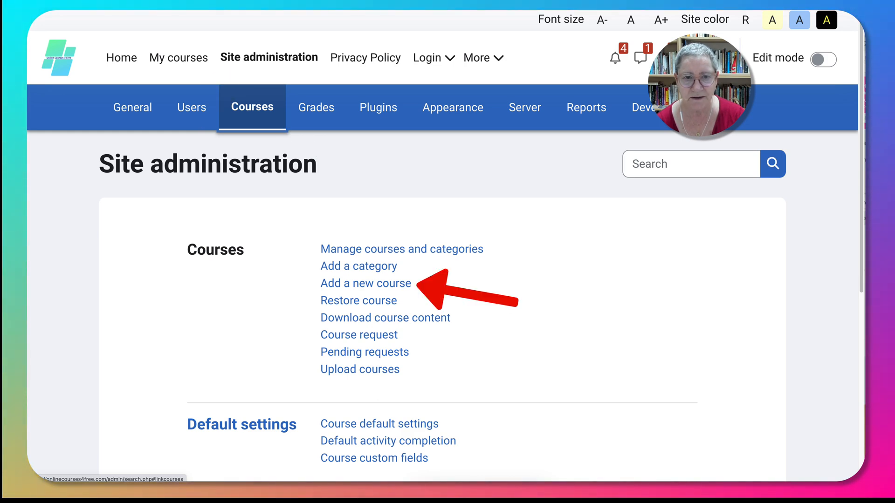
pyautogui.moveTo(401, 249)
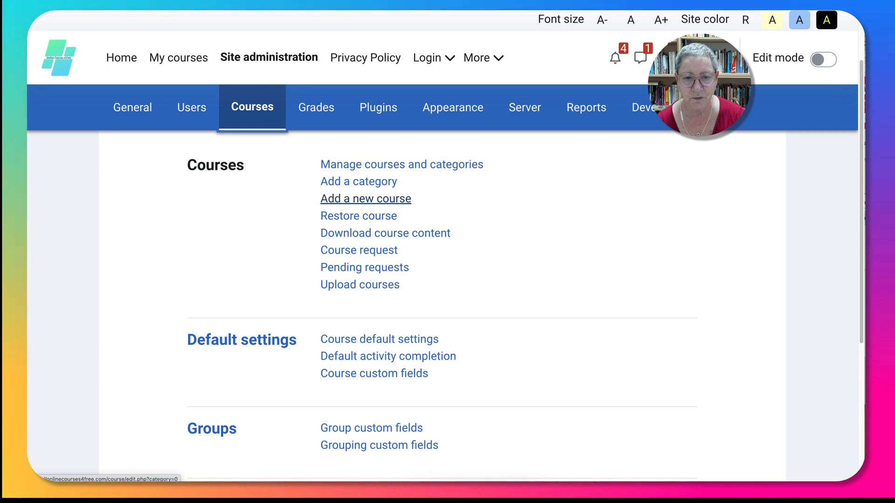
pyautogui.moveTo(359, 216)
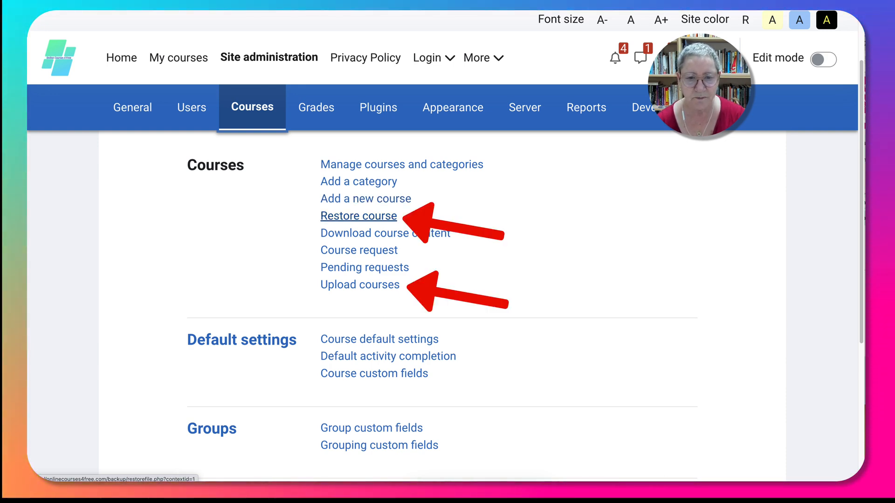
pyautogui.moveTo(360, 285)
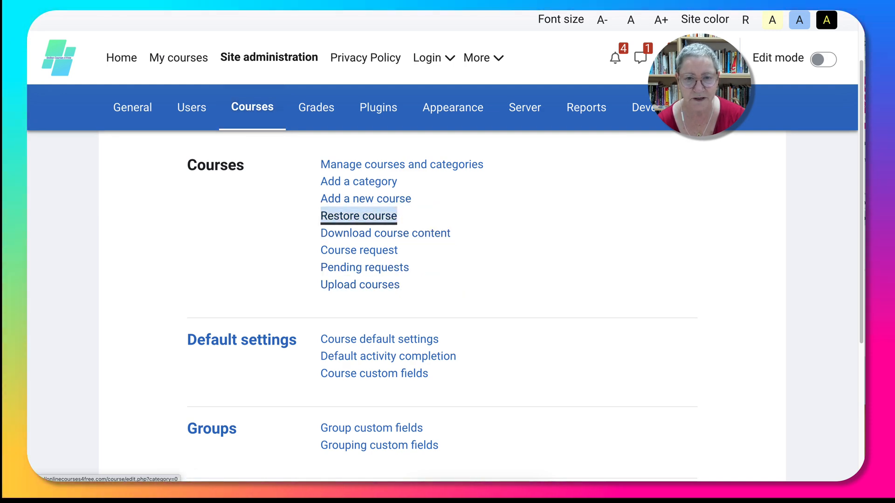
pyautogui.click(357, 216)
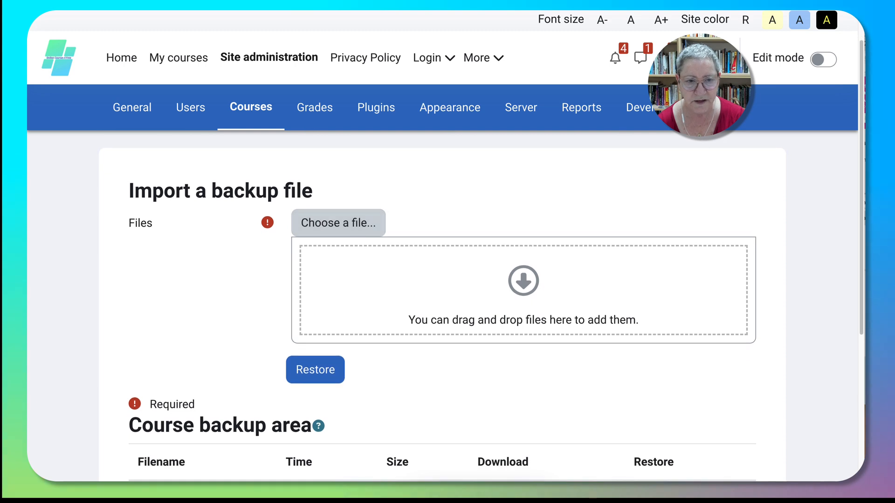
pyautogui.scroll(-3)
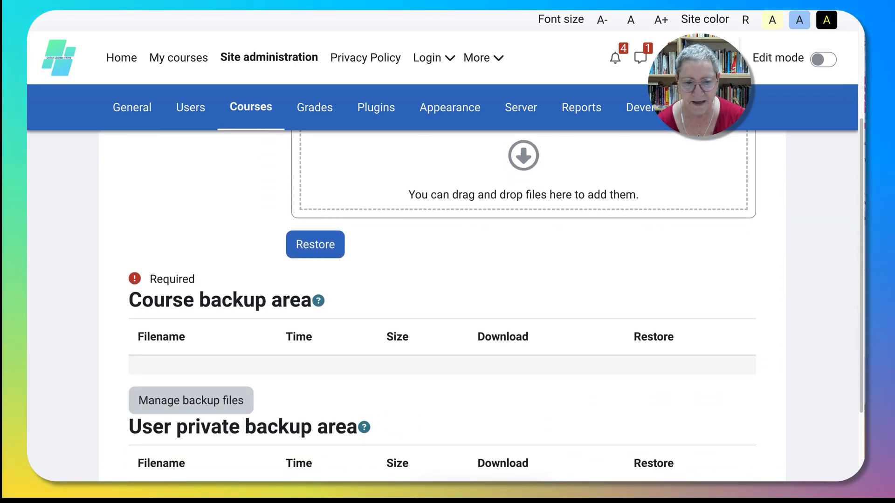
pyautogui.scroll(3)
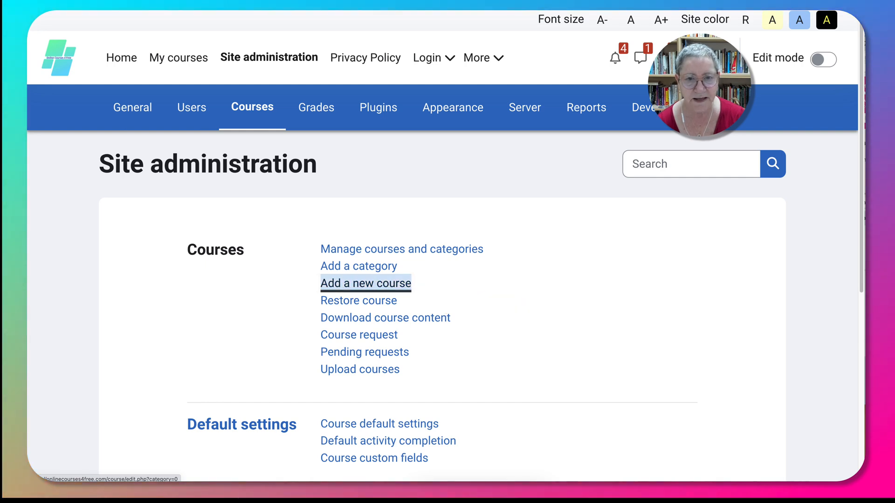
# Add a new course with full name 'How to Moodle as Teachers' and short name 'H2MaT'
pyautogui.click(365, 282)
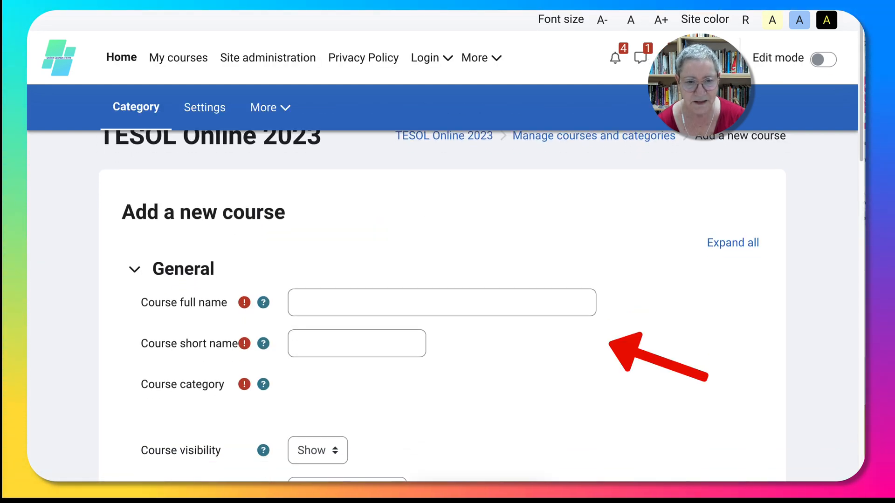
pyautogui.click(441, 302)
pyautogui.write('How to Moodle as Teachers')
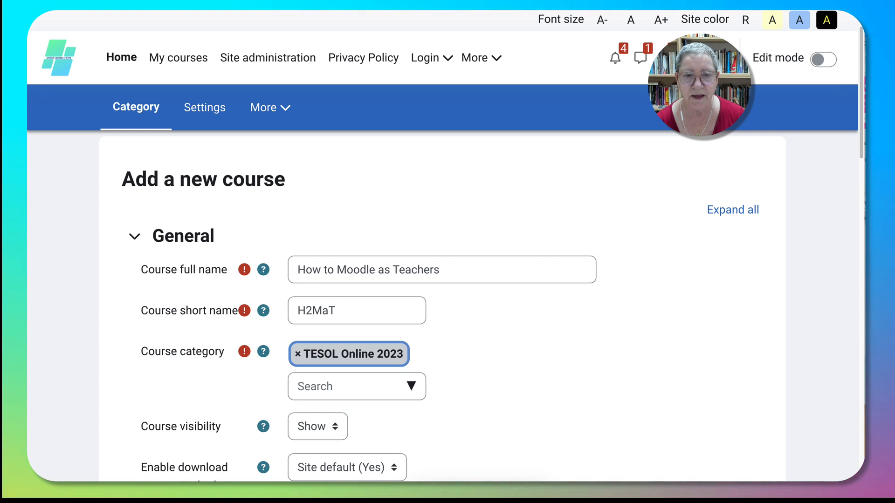
pyautogui.scroll(-3)
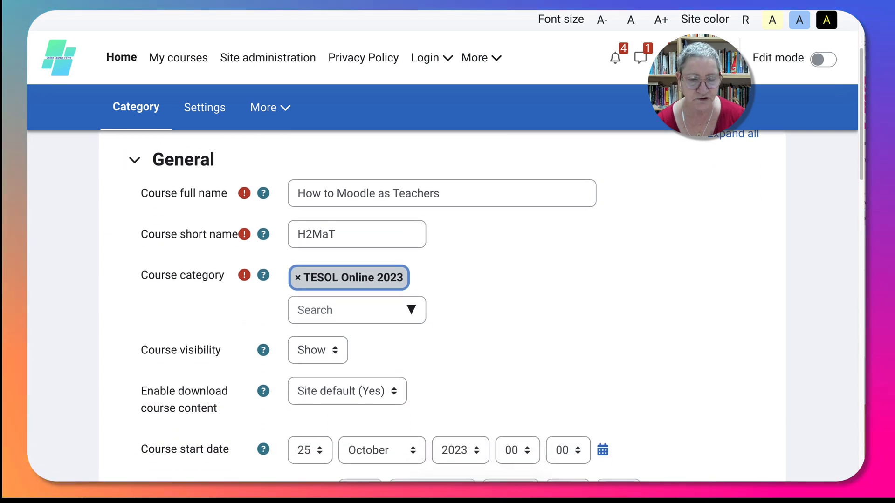
pyautogui.scroll(-3)
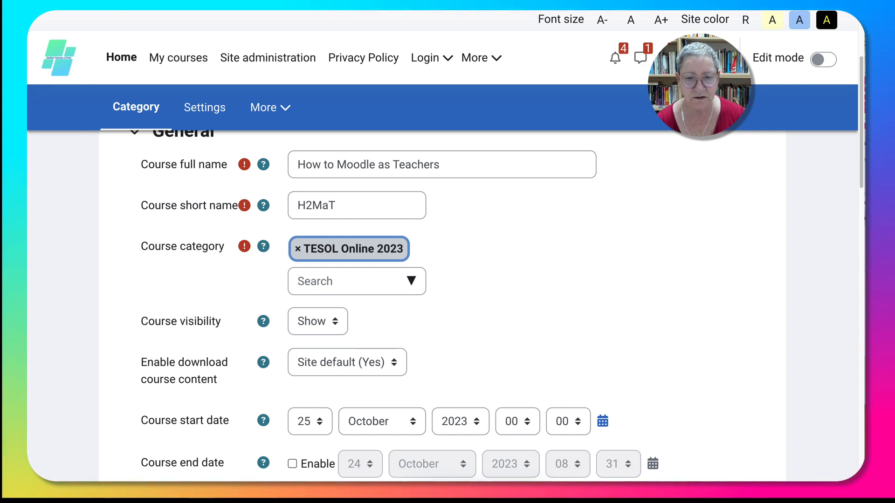
# Change the course category to 'EVO24 Moodle for Teachers'
pyautogui.click(348, 281)
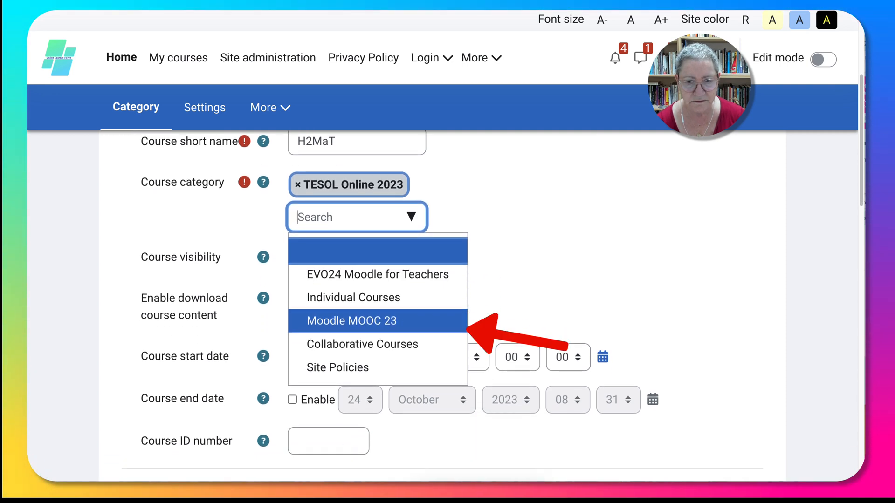
pyautogui.scroll(-3)
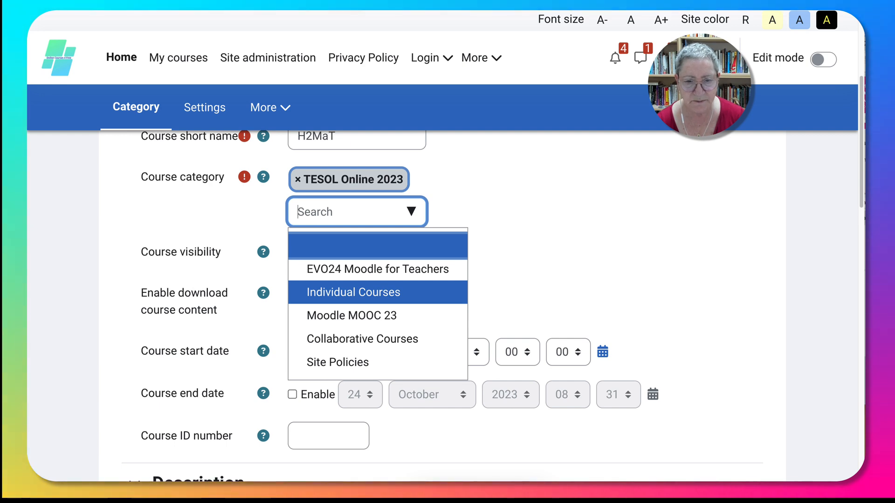
pyautogui.moveTo(374, 269)
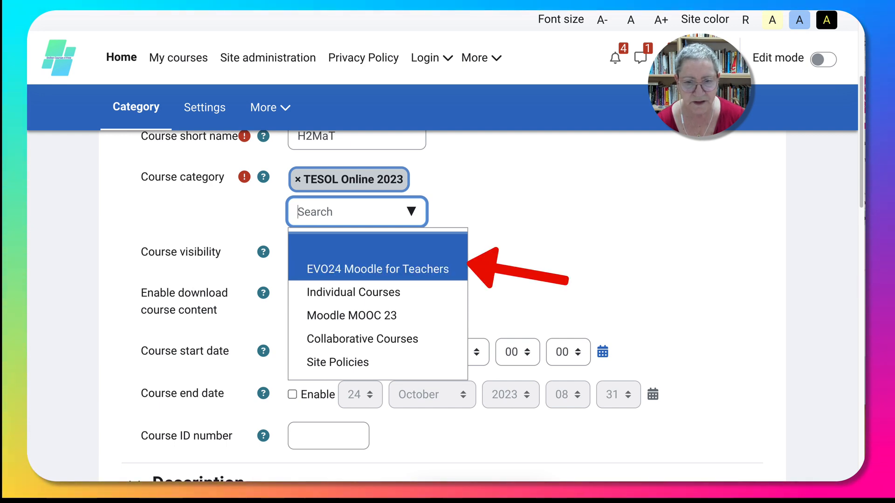
pyautogui.click(376, 269)
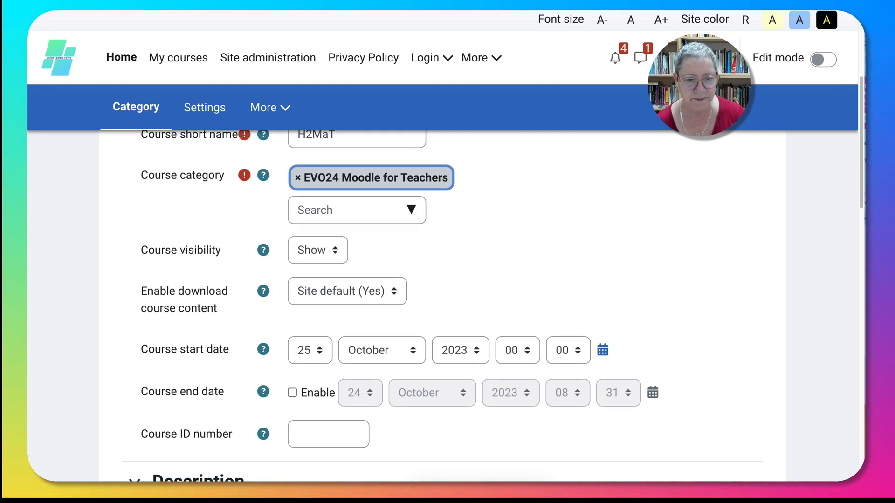
pyautogui.scroll(-3)
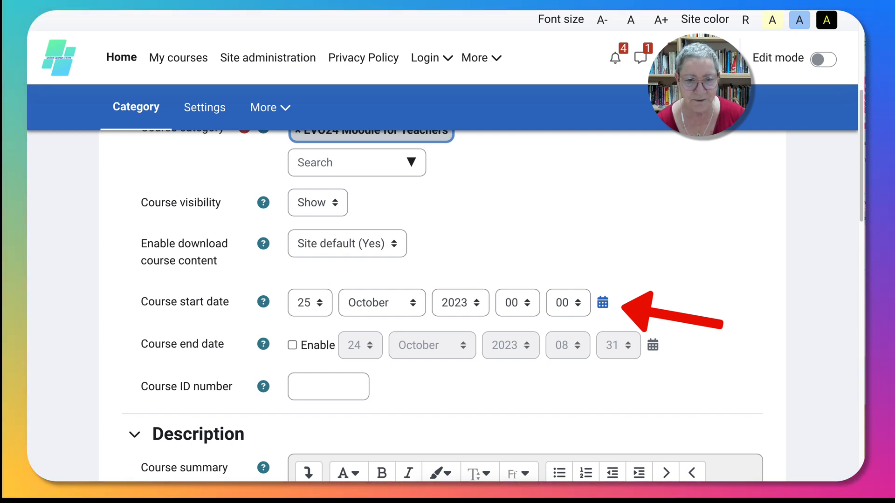
pyautogui.scroll(-3)
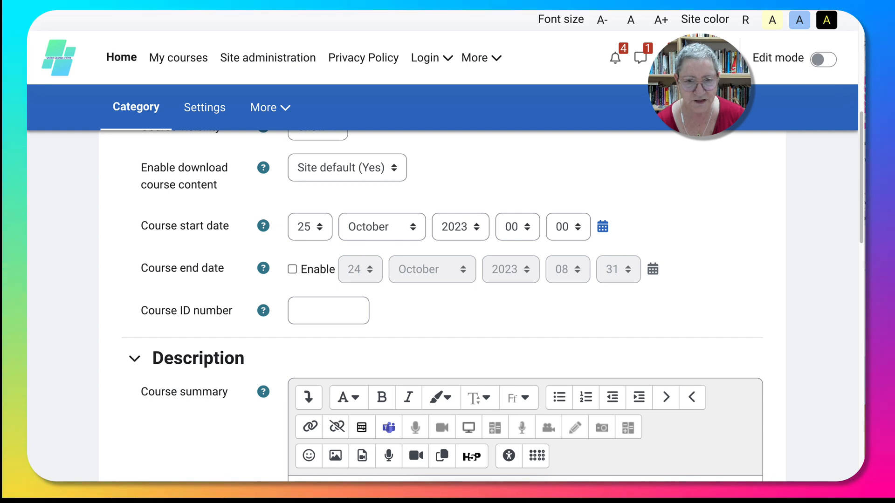
# Set the course start date to 15 January 2024 with start minute 01
pyautogui.click(310, 227)
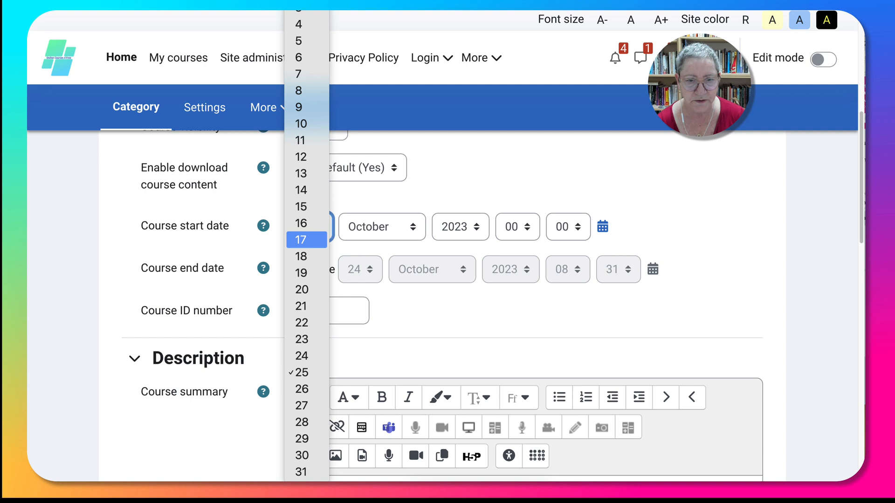
pyautogui.click(302, 206)
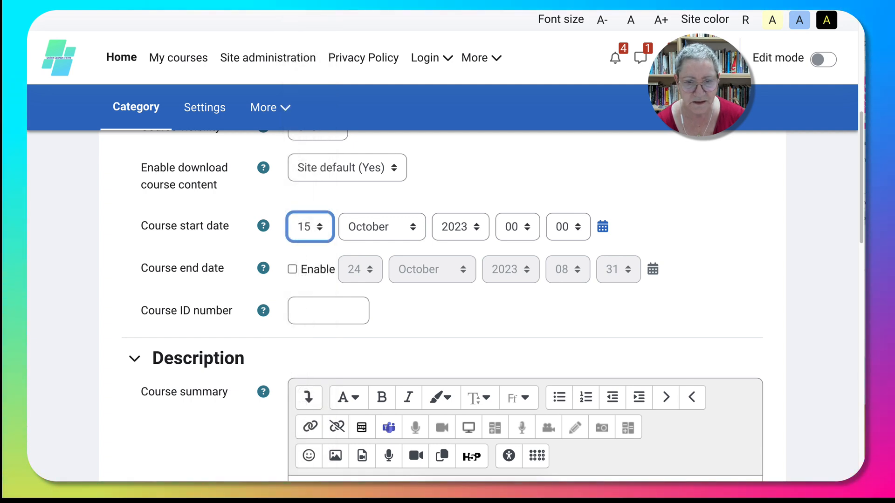
pyautogui.click(381, 227)
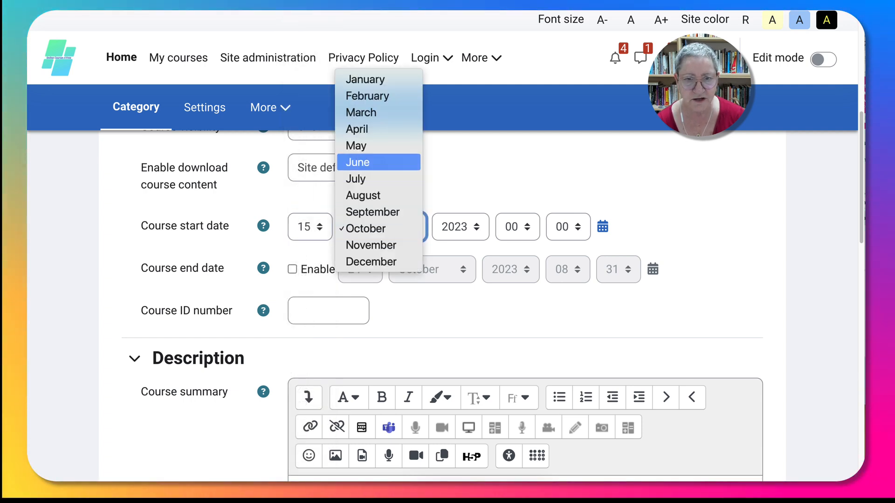
pyautogui.click(364, 79)
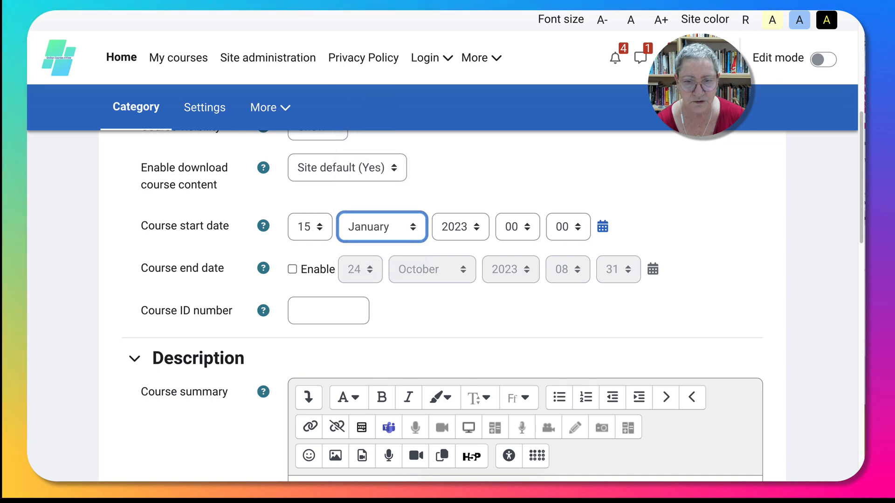
pyautogui.click(460, 227)
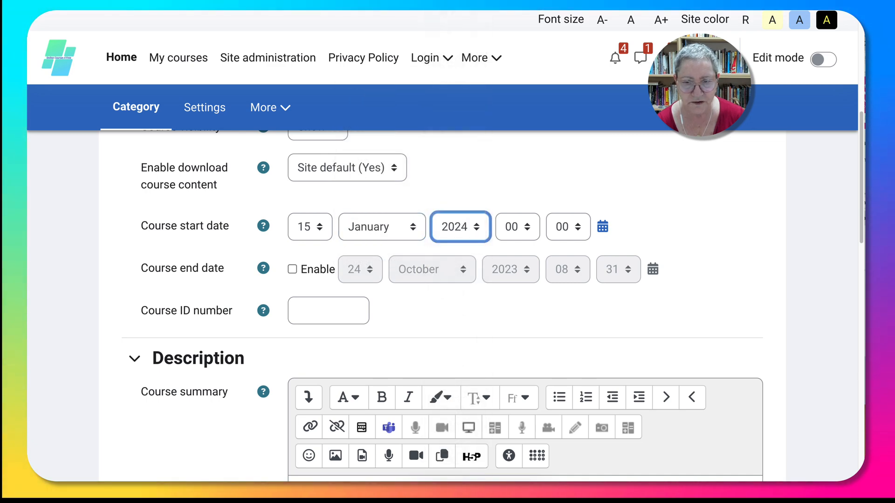
pyautogui.click(578, 222)
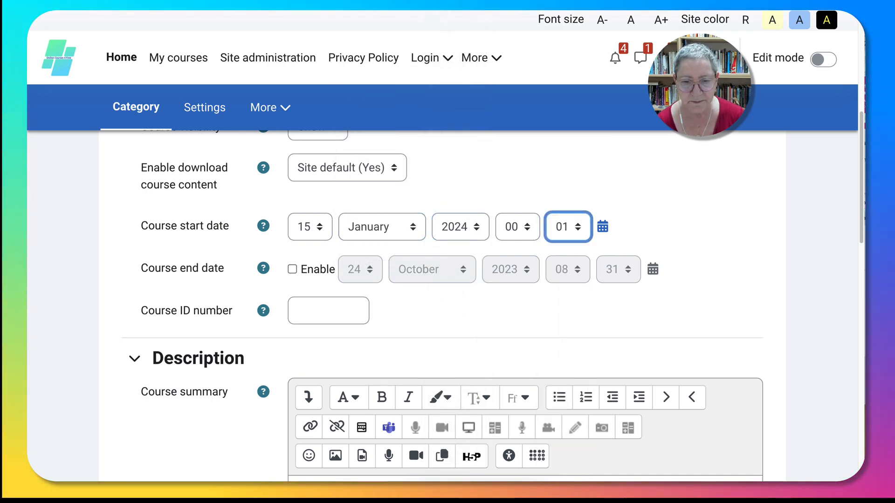
# Move down through the course format settings and expand the Appearance section
pyautogui.scroll(-3)
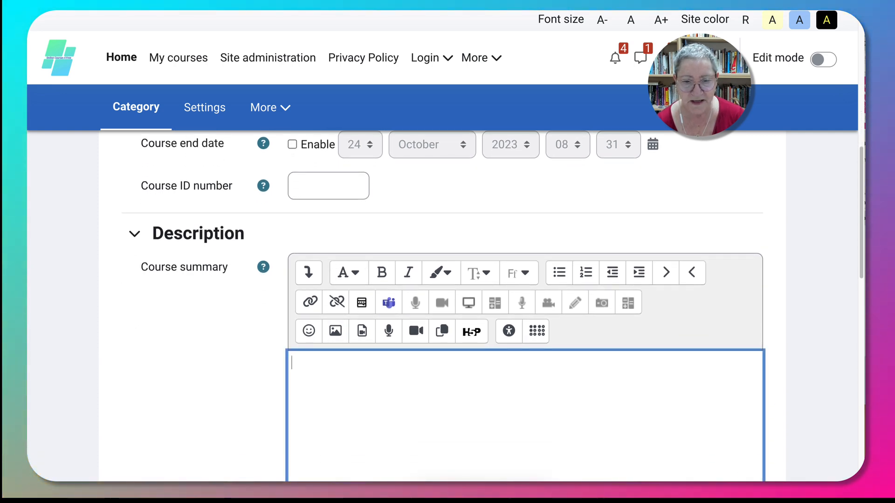
pyautogui.scroll(-3)
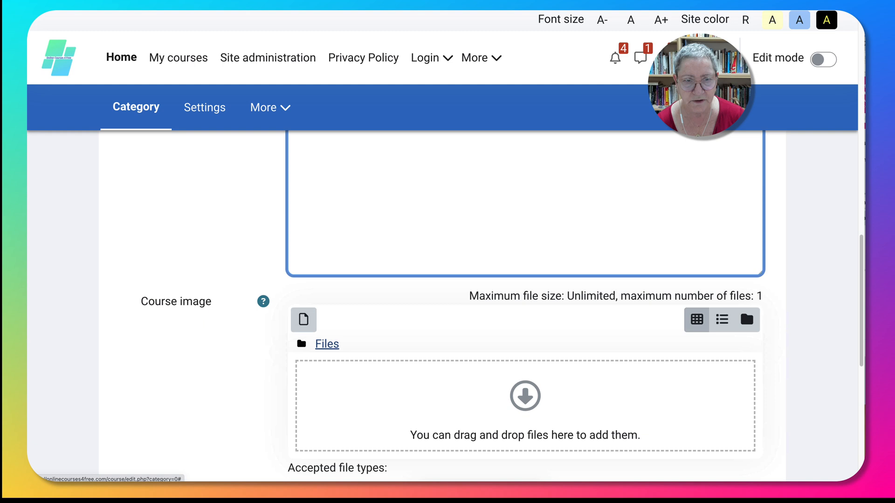
pyautogui.scroll(-3)
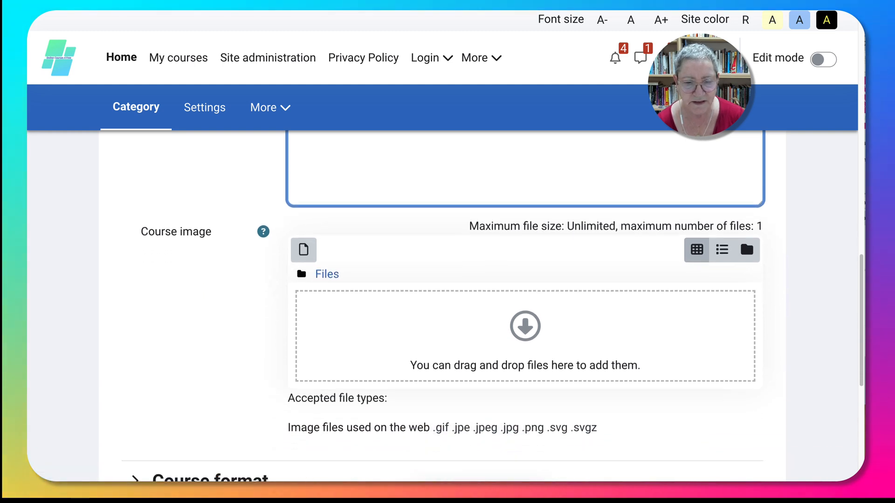
pyautogui.scroll(-3)
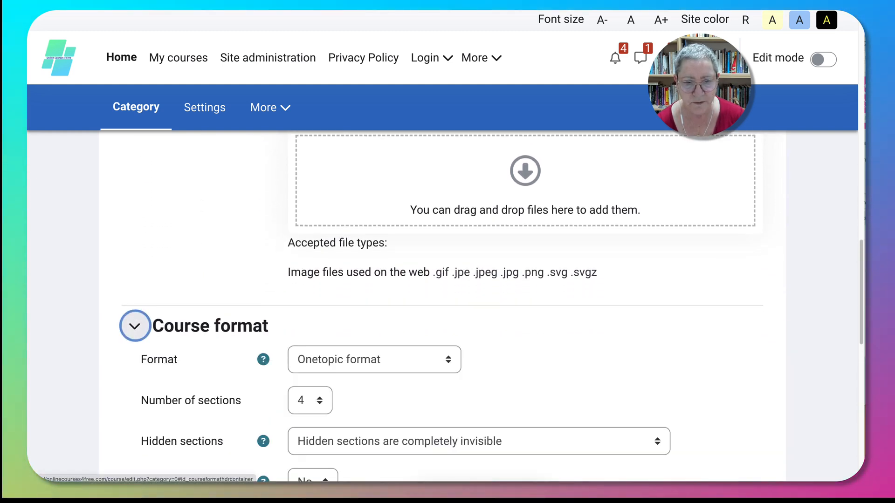
pyautogui.scroll(-3)
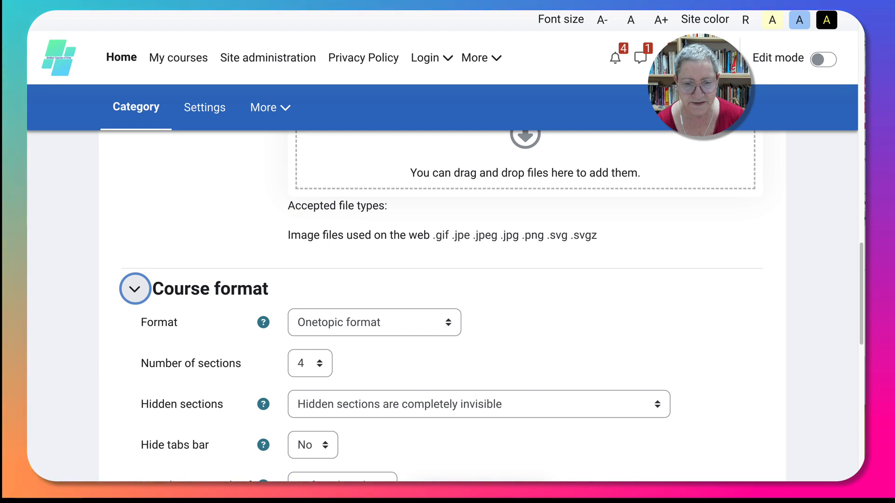
pyautogui.scroll(-3)
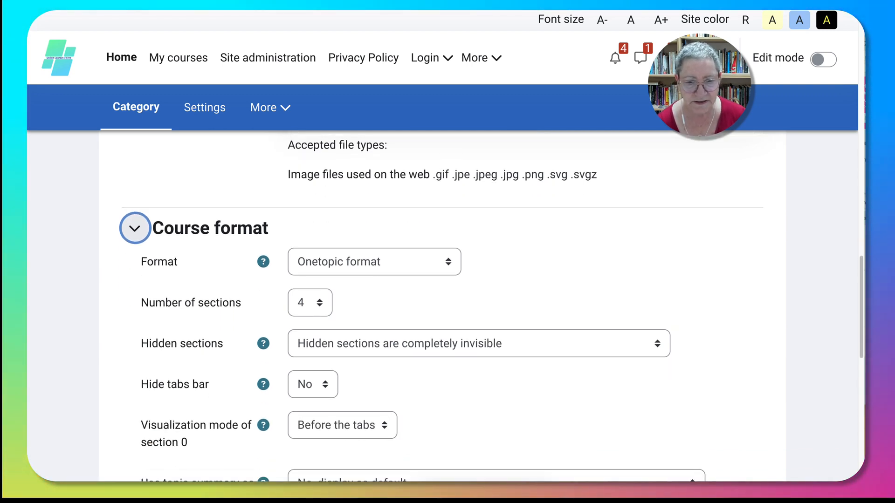
pyautogui.scroll(-3)
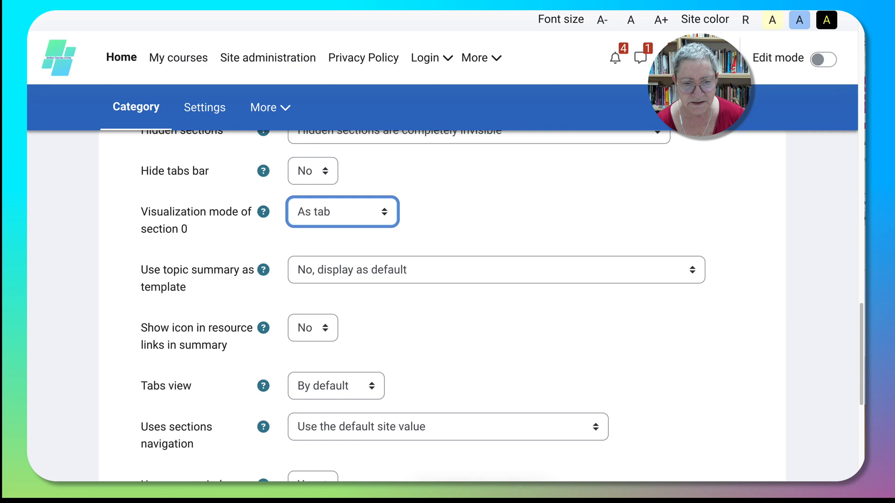
pyautogui.scroll(3)
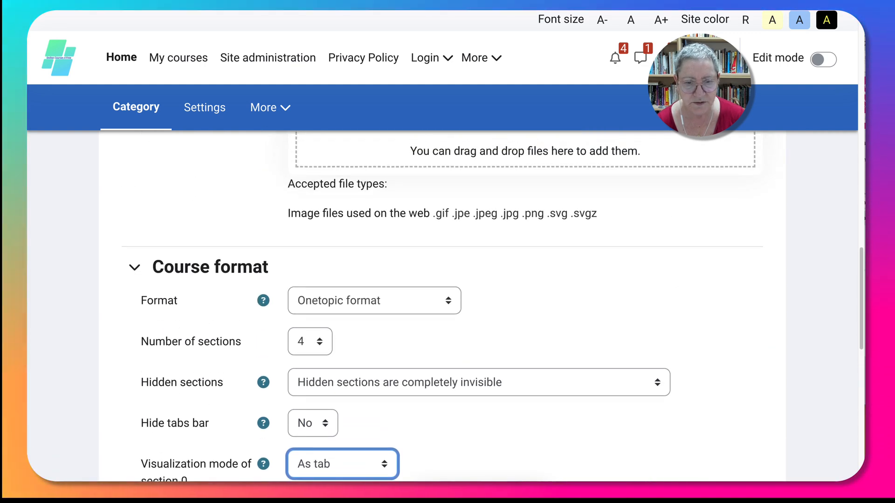
pyautogui.scroll(-3)
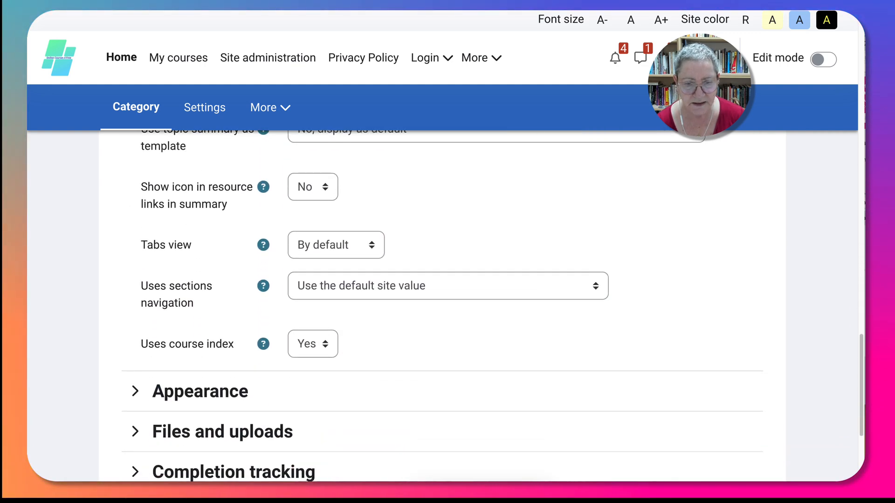
pyautogui.scroll(-3)
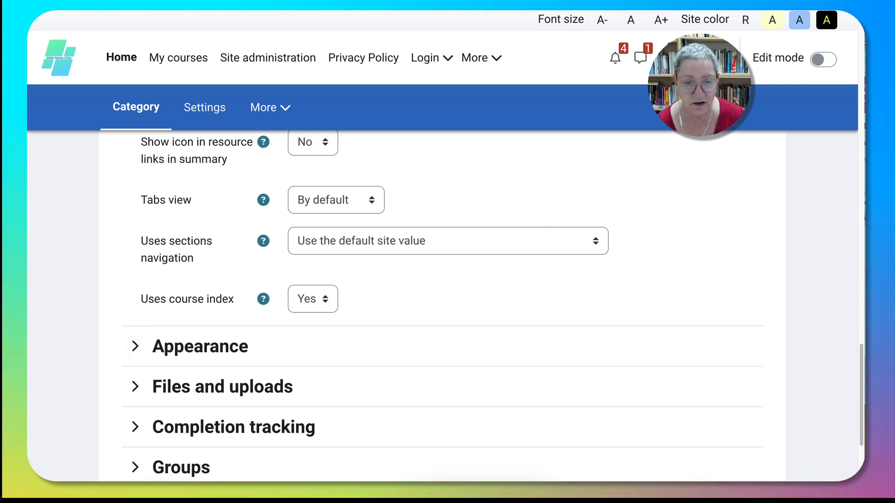
pyautogui.click(135, 346)
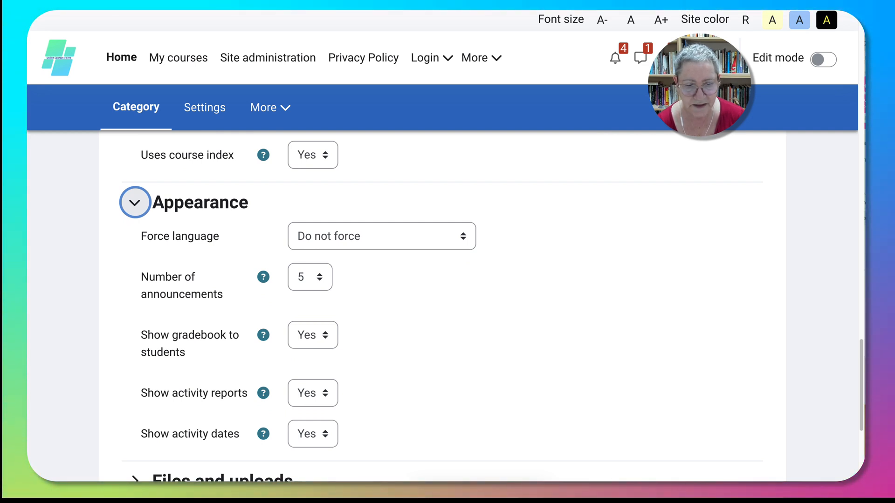
# Expand Files and uploads and keep the maximum upload size at 'Site upload limit (128 MB)'
pyautogui.scroll(-3)
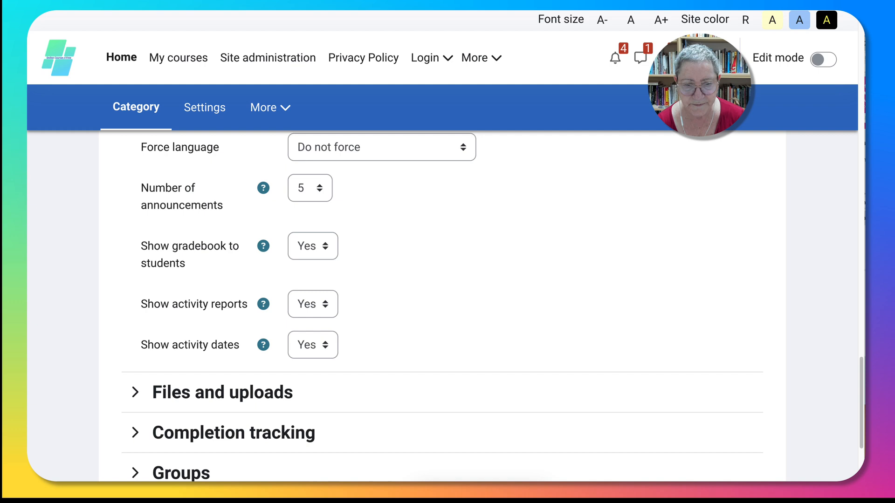
pyautogui.click(135, 392)
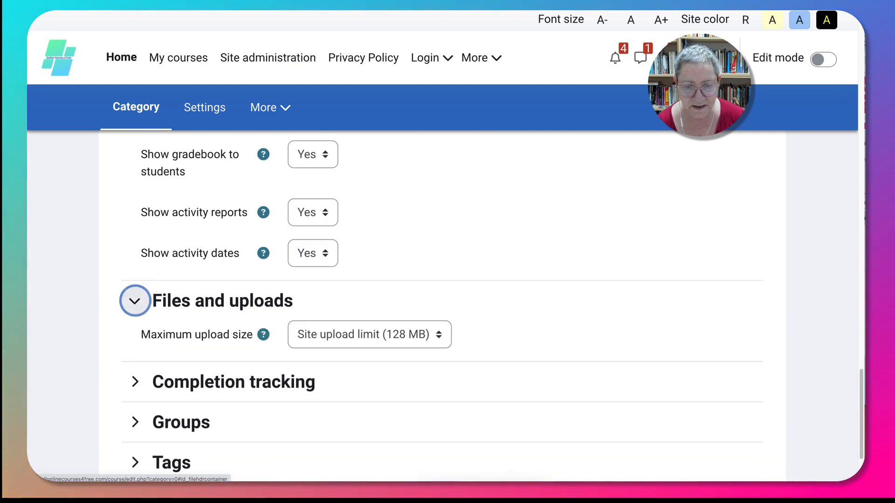
pyautogui.click(368, 335)
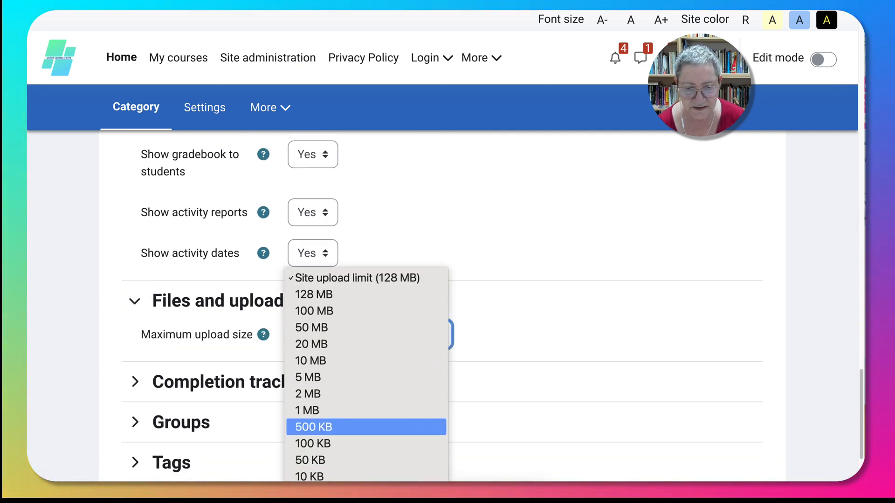
pyautogui.click(356, 277)
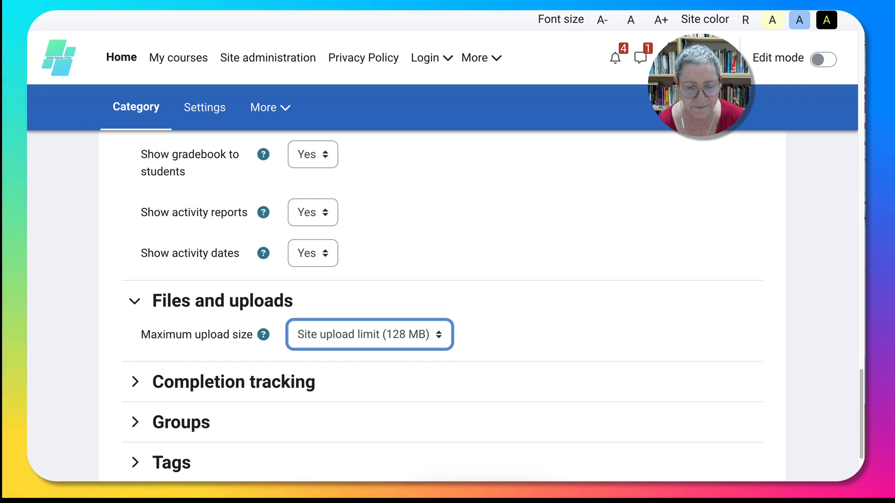
pyautogui.scroll(-3)
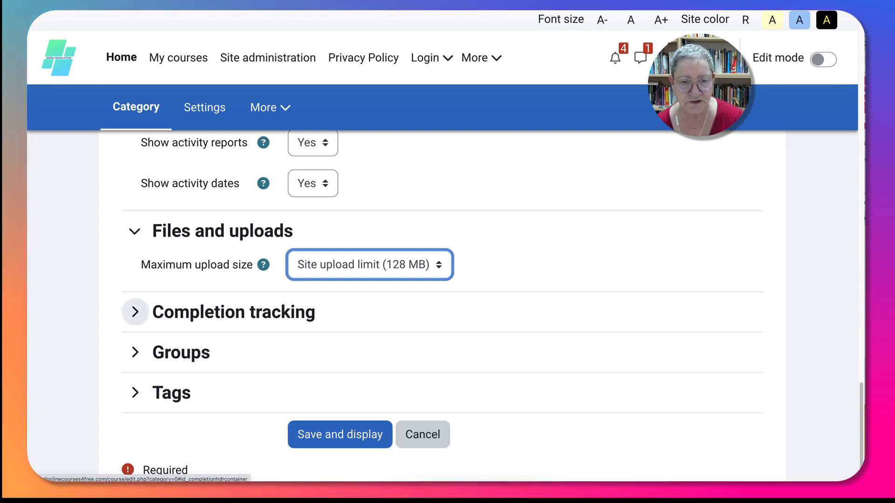
# Expand Completion tracking, leaving tracking and activity completion conditions at Yes
pyautogui.click(135, 312)
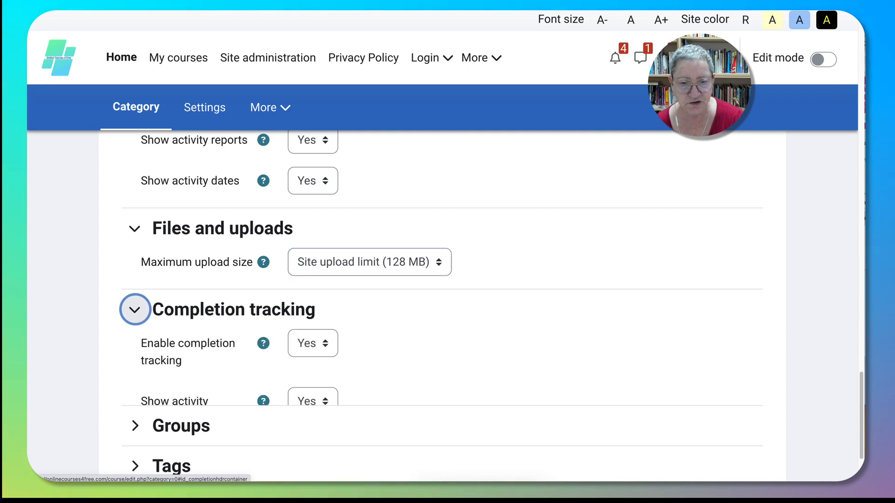
pyautogui.scroll(-3)
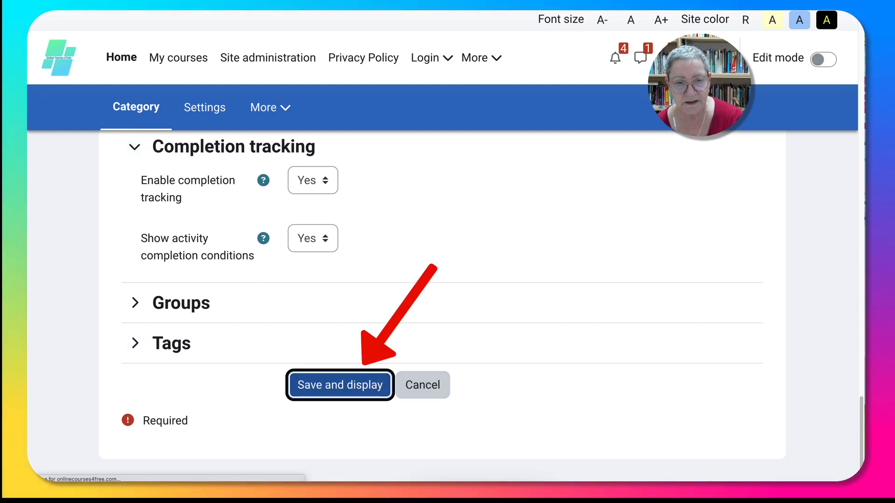
# Save and display the course, showing its General and Topic 1–4 tabs
pyautogui.click(340, 385)
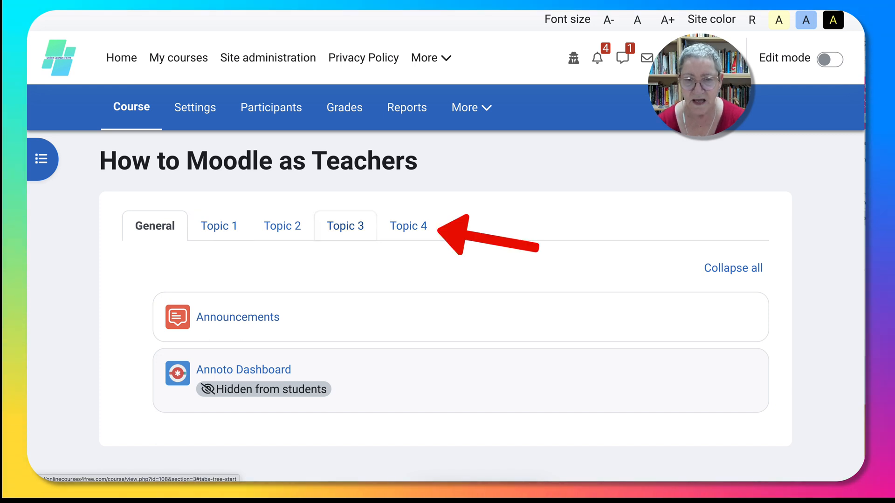
pyautogui.moveTo(345, 226)
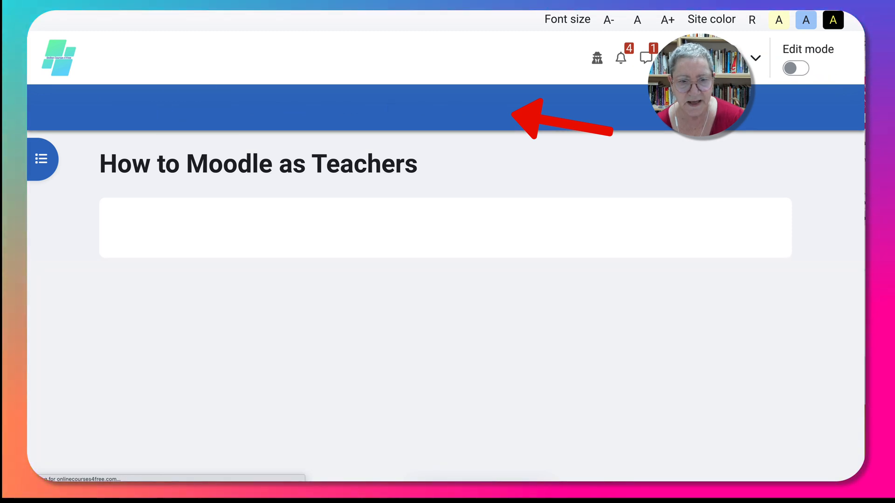
# Go to the course Settings and then its Participants page listing the enrolled Teacher
pyautogui.click(195, 107)
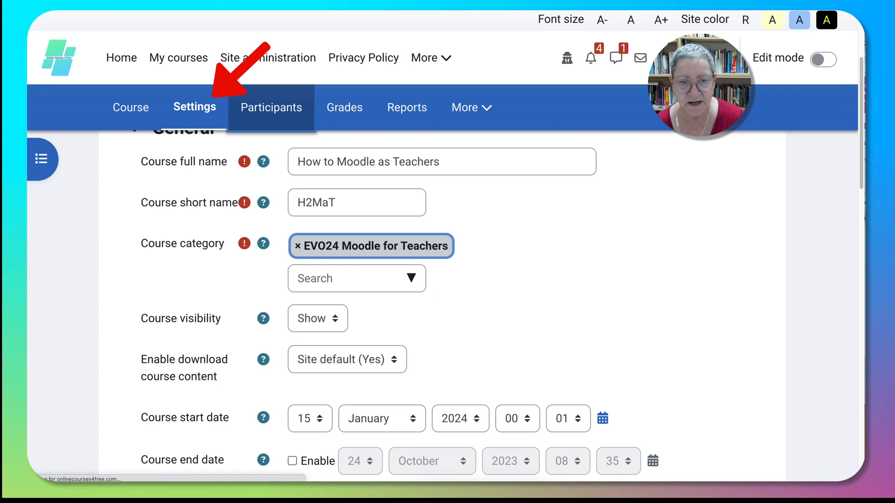
pyautogui.click(270, 107)
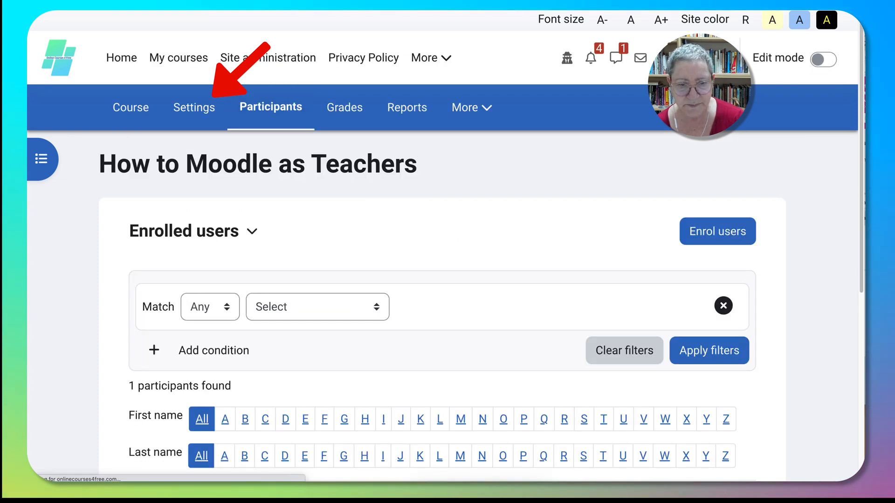
pyautogui.scroll(-3)
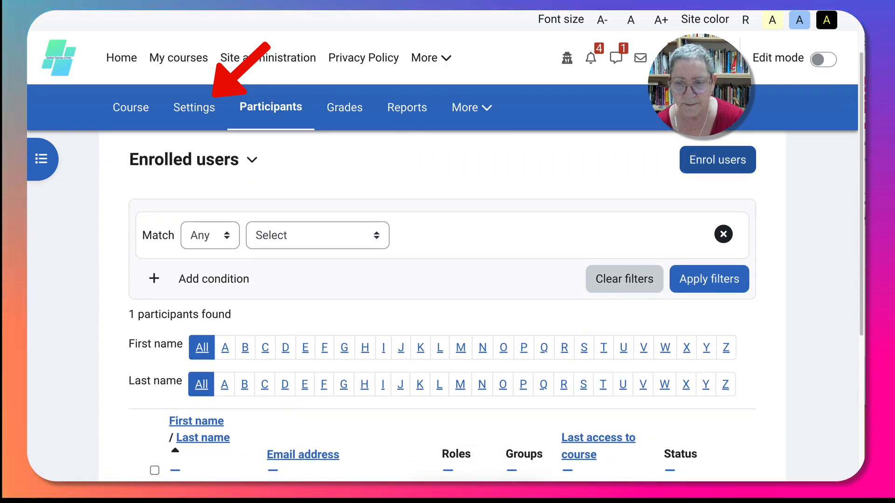
pyautogui.scroll(-3)
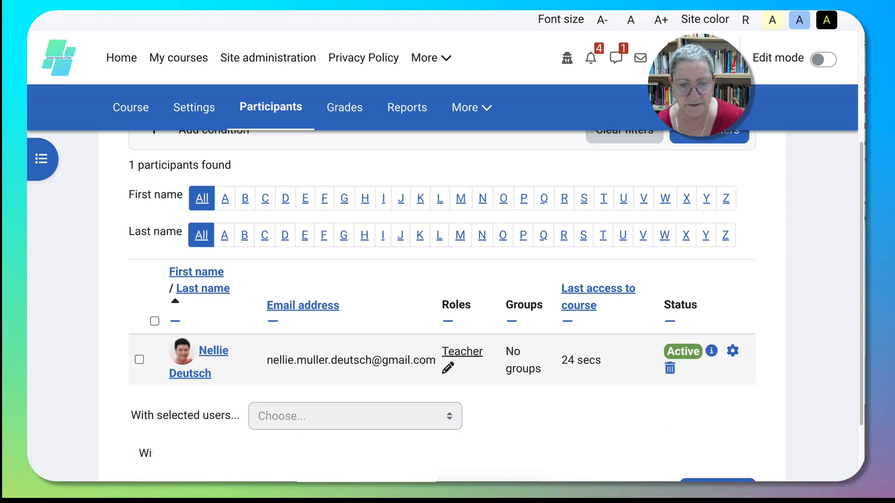
pyautogui.scroll(3)
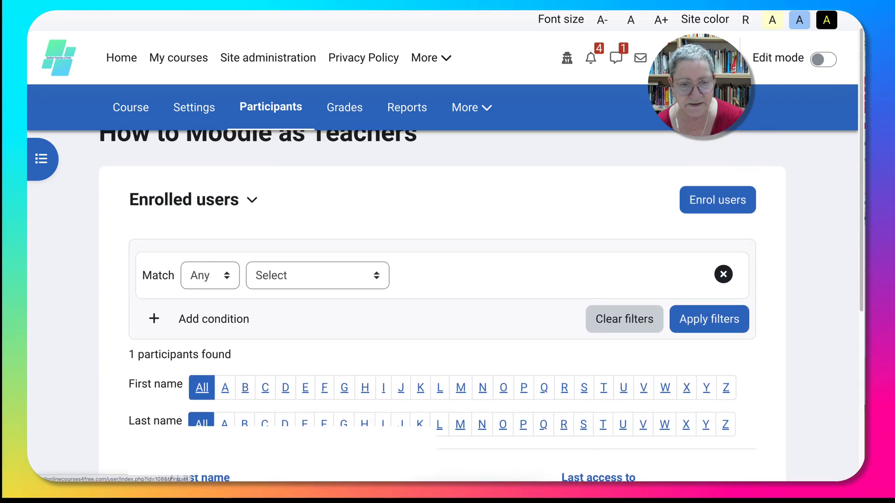
pyautogui.scroll(3)
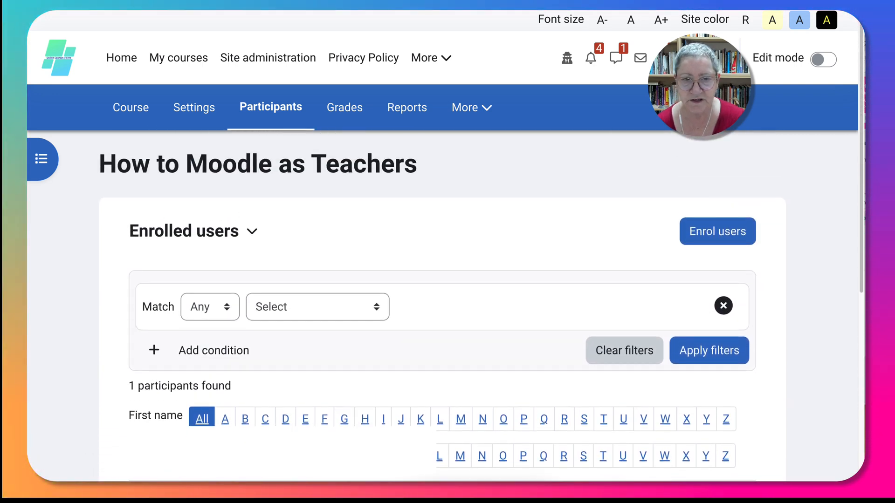
# Switch to Enrolment methods and enable Guest access for the course
pyautogui.click(191, 231)
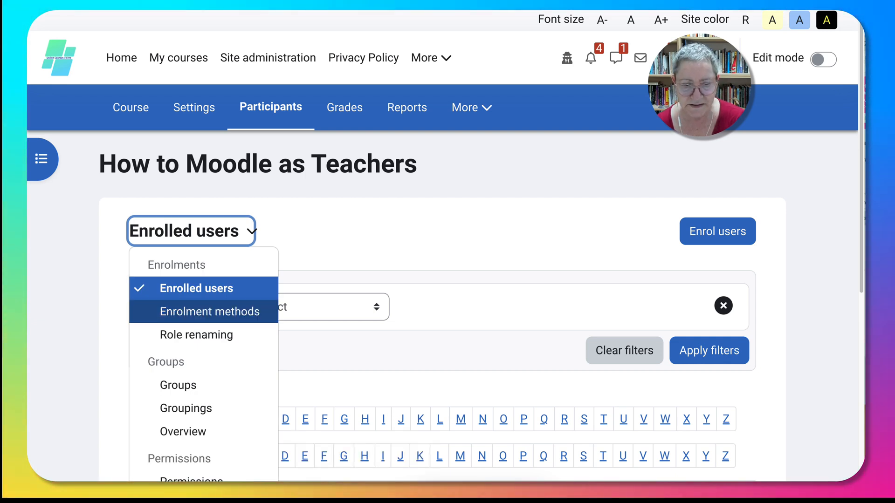
pyautogui.click(210, 312)
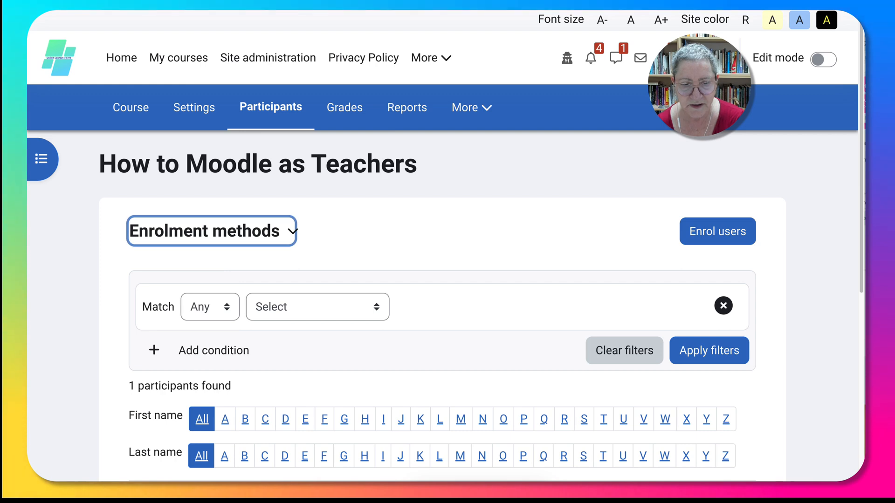
pyautogui.click(210, 231)
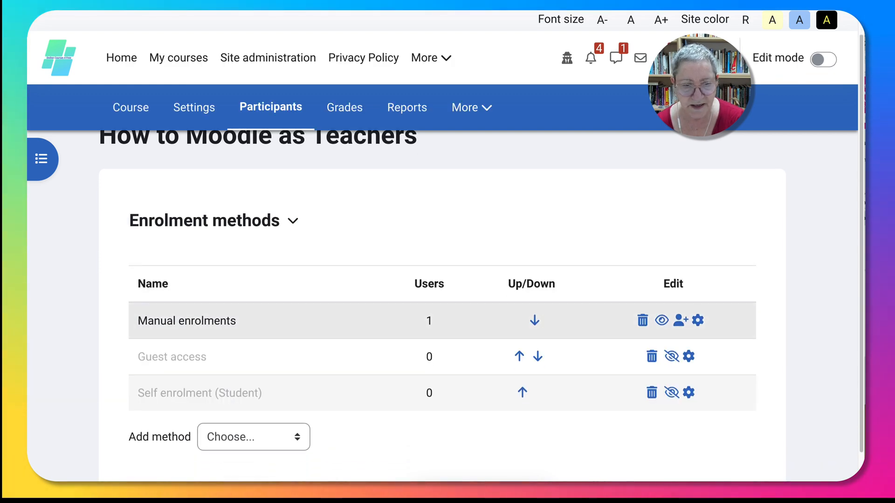
pyautogui.scroll(3)
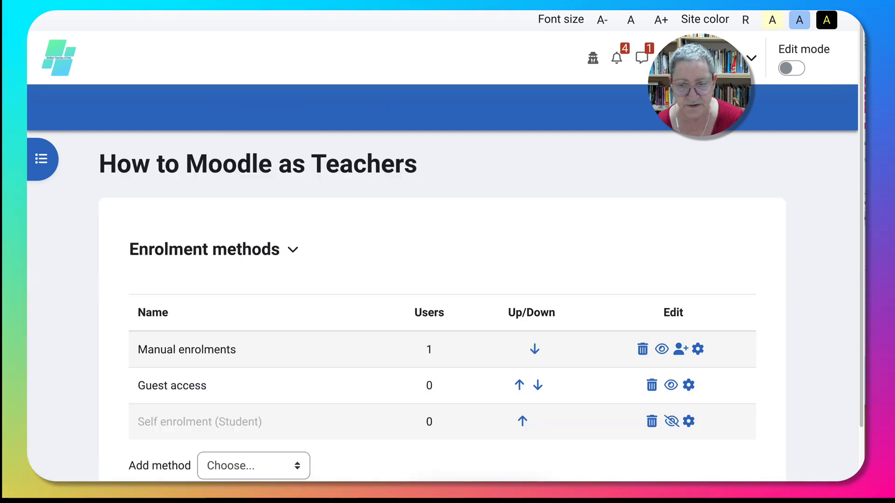
pyautogui.scroll(3)
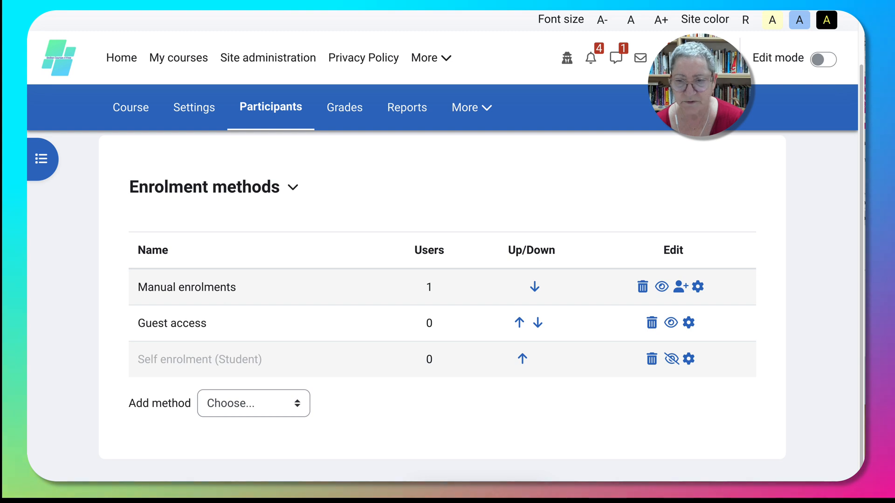
pyautogui.click(253, 404)
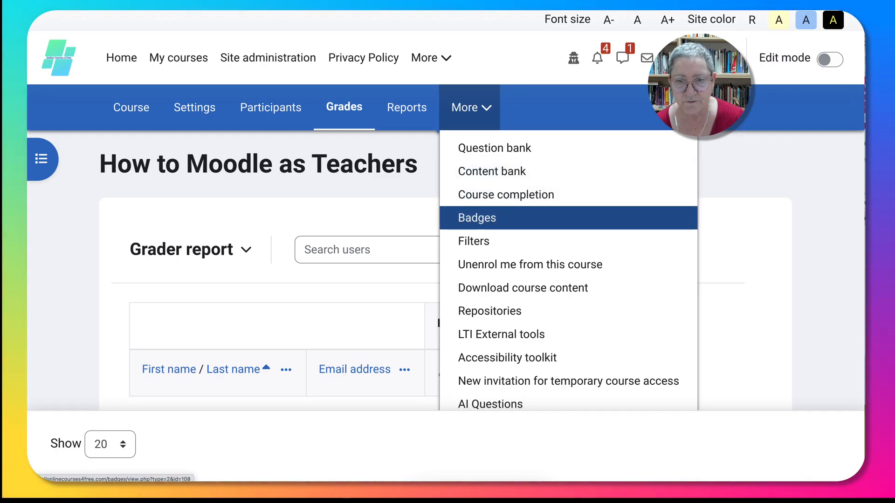
pyautogui.moveTo(489, 310)
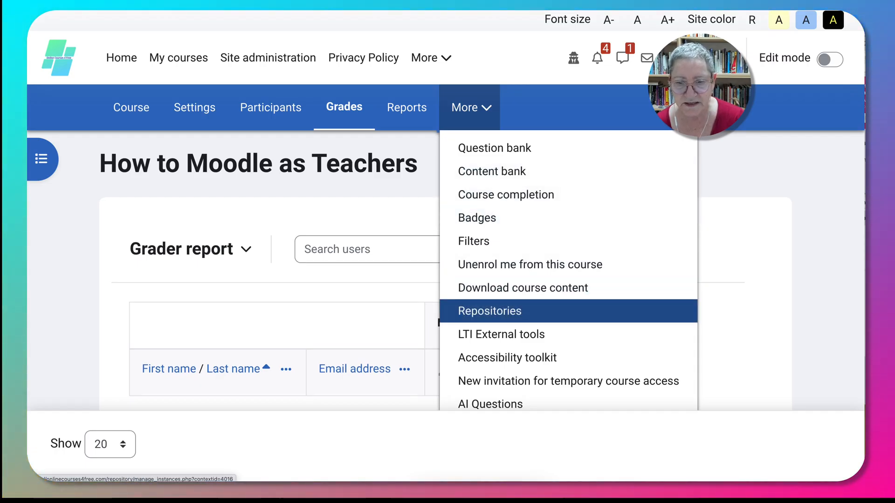
pyautogui.moveTo(567, 381)
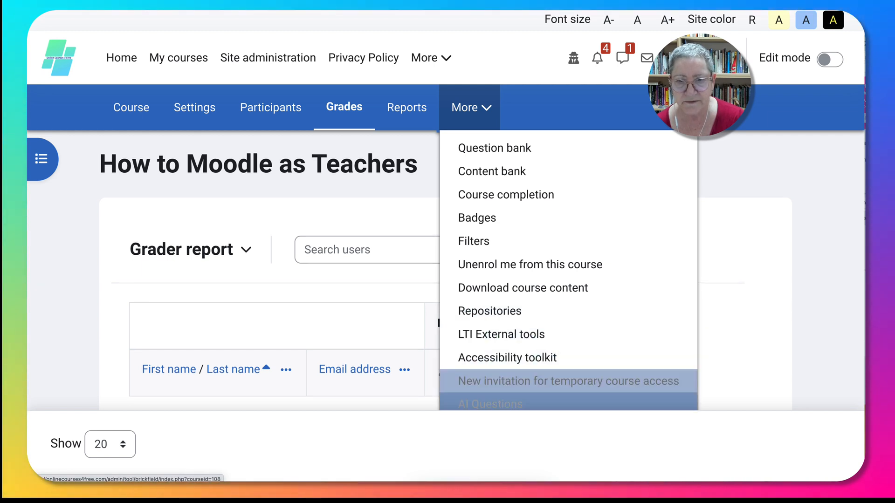